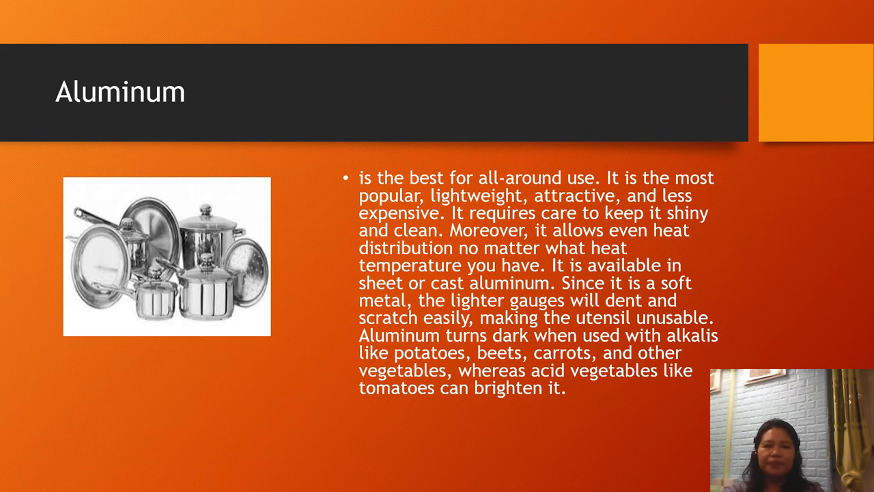
Step: Advance the cookware slideshow two slides to reach the Glass slide
key(Right)
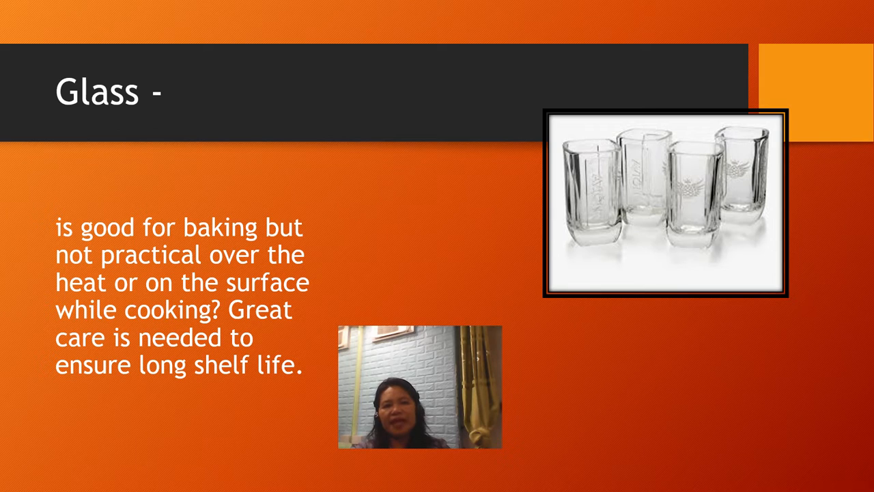
key(Right)
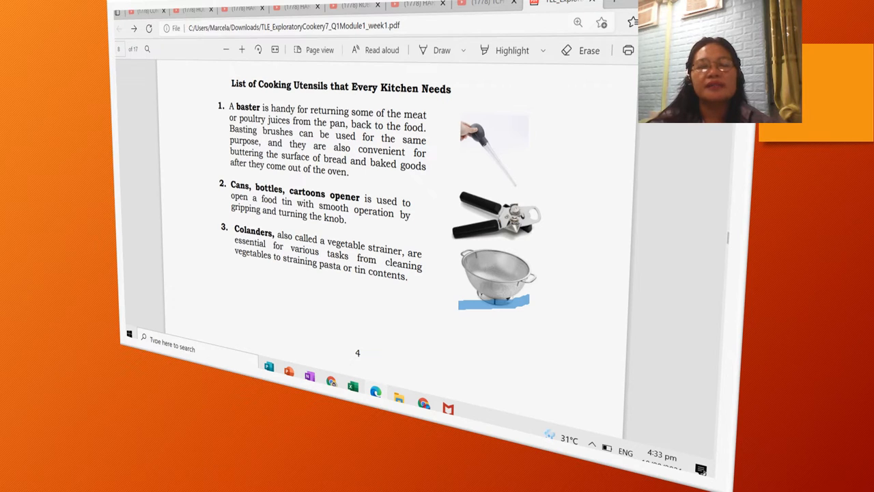
Step: Mark the Dredgers and Double boiler entries of items 4–8 with blue pen strokes
scroll(down, 3)
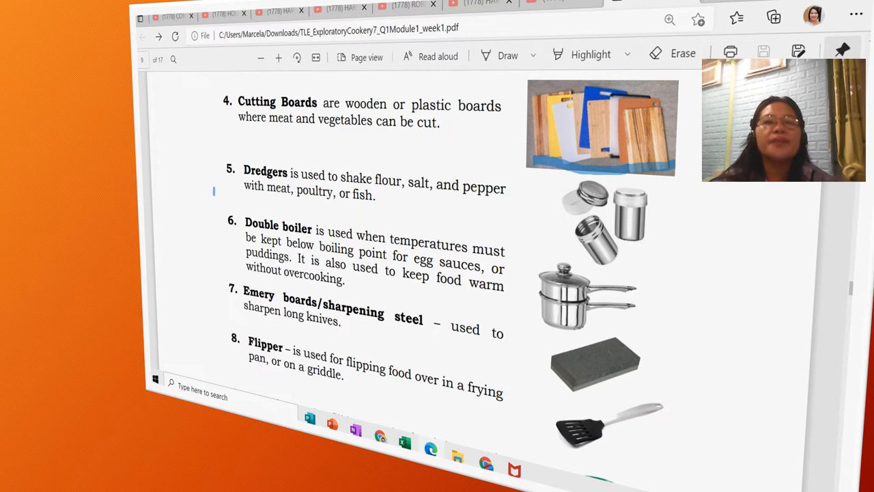
drag(216, 190, 243, 190)
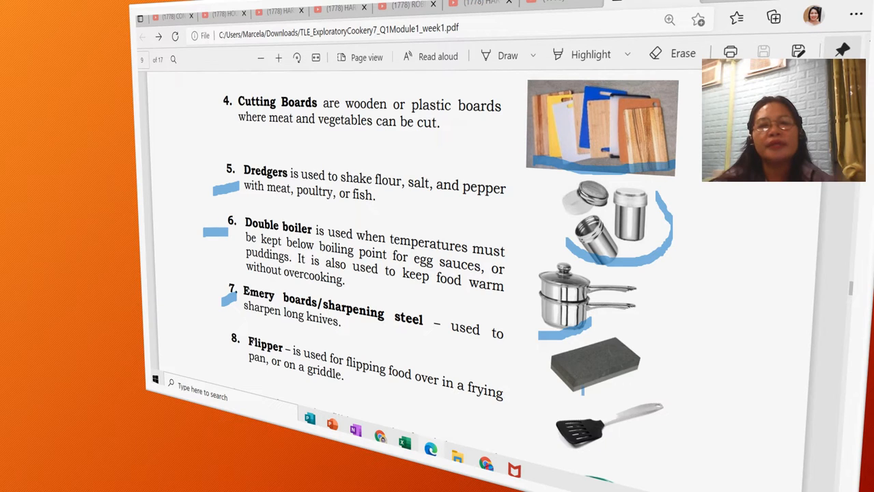
drag(594, 382, 694, 355)
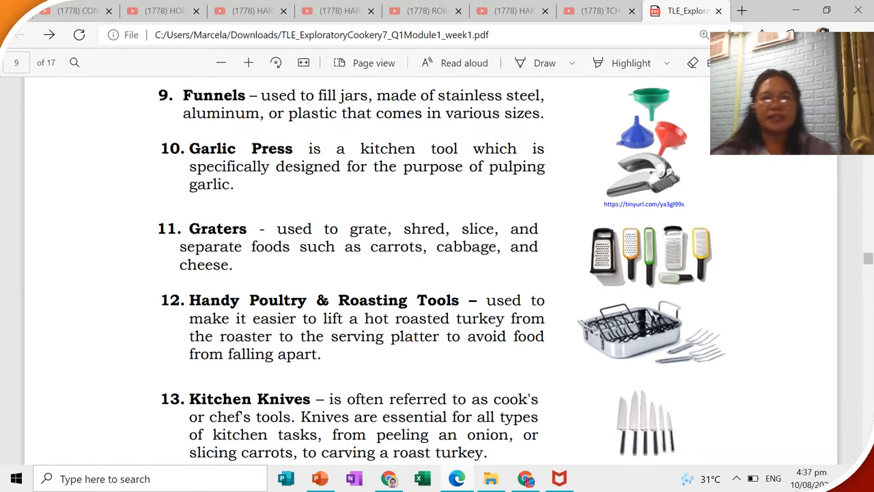
Step: Move to the module page listing funnels, garlic press, graters and kitchen knives
click(157, 167)
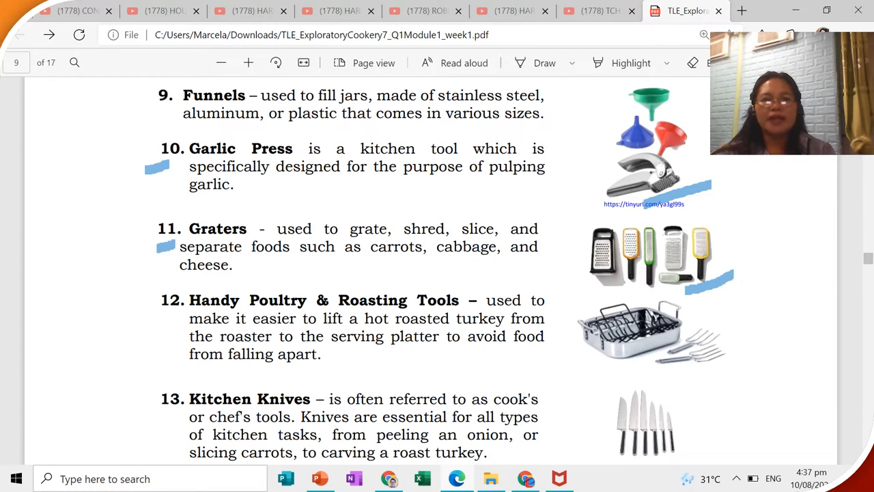
Step: Add a short blue pen stroke beside the Garlic Press entry
click(171, 317)
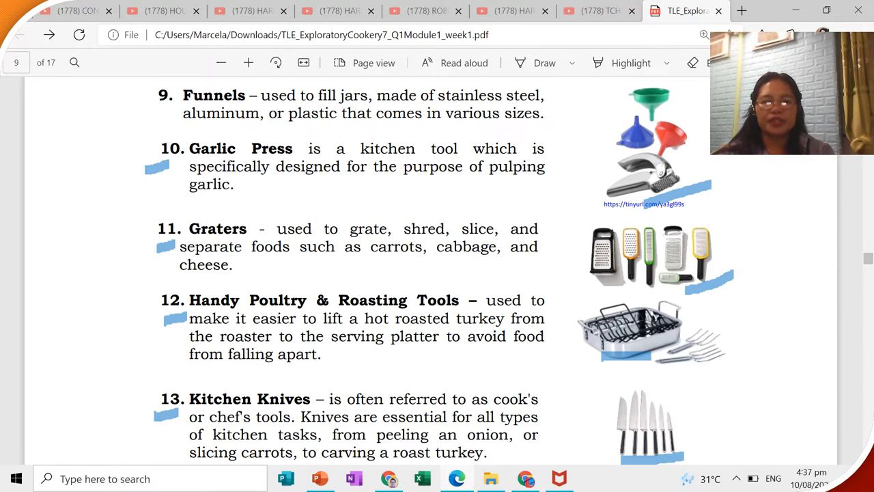
Step: Scroll down past the marked items 10–13 to reach Kitchen Shears
scroll(down, 3)
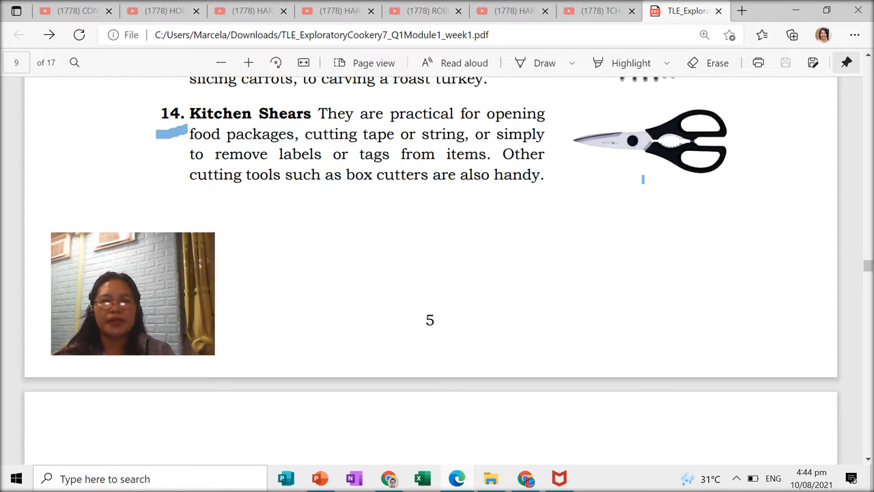
Step: Underline the kitchen shears picture in blue and continue down to Measuring Cups, Spoons
drag(642, 176, 764, 166)
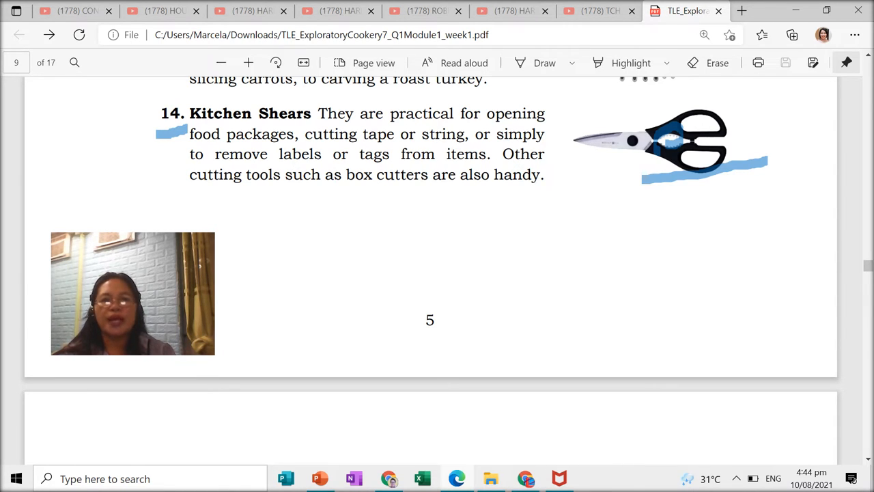
scroll(down, 3)
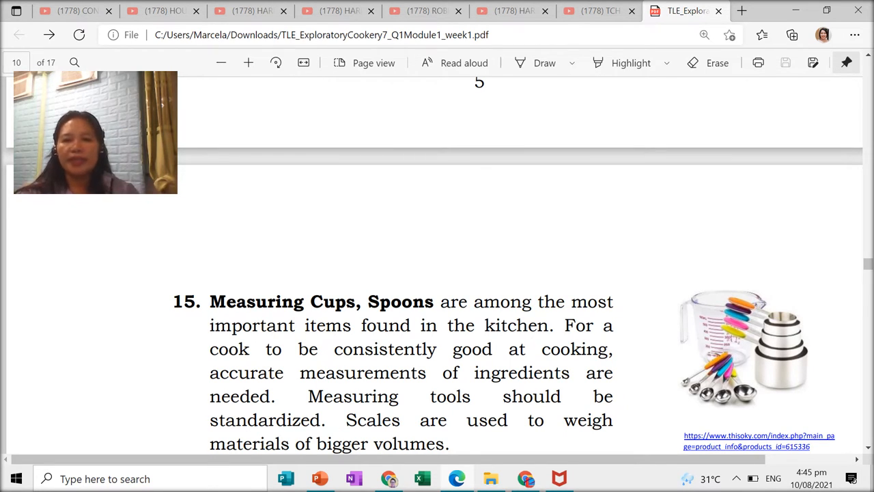
scroll(down, 3)
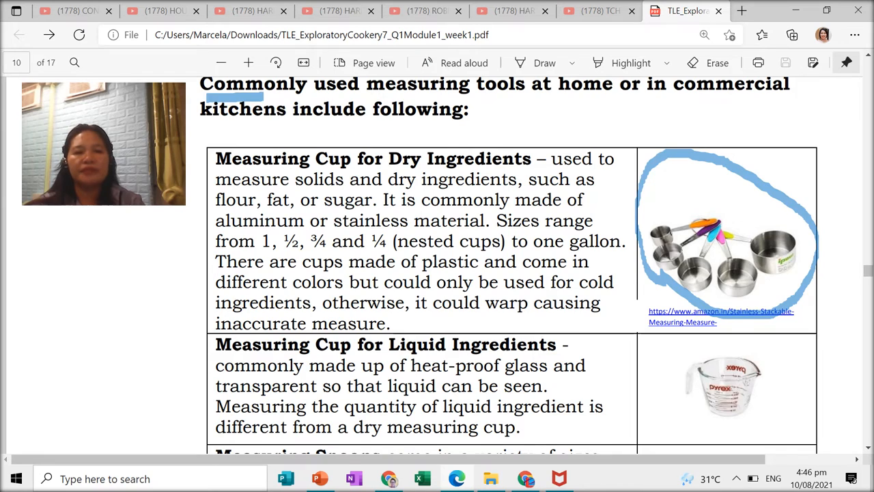
Step: Scroll down to the rest of the measuring tools table
scroll(down, 3)
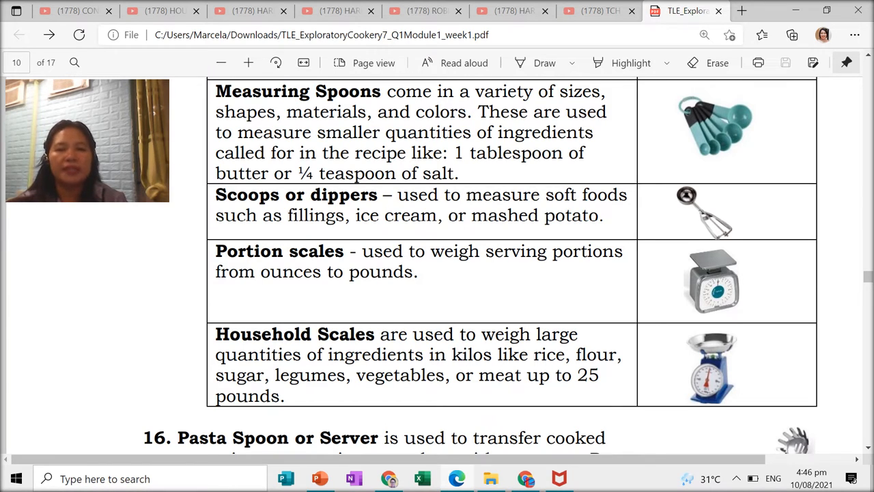
Step: Draw a blue arc beside the measuring spoons picture and continue down the table
drag(666, 167, 744, 164)
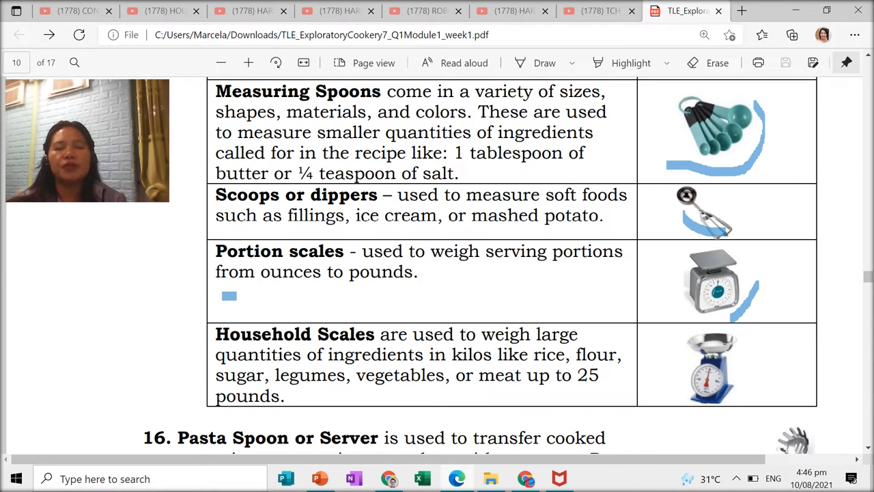
scroll(down, 3)
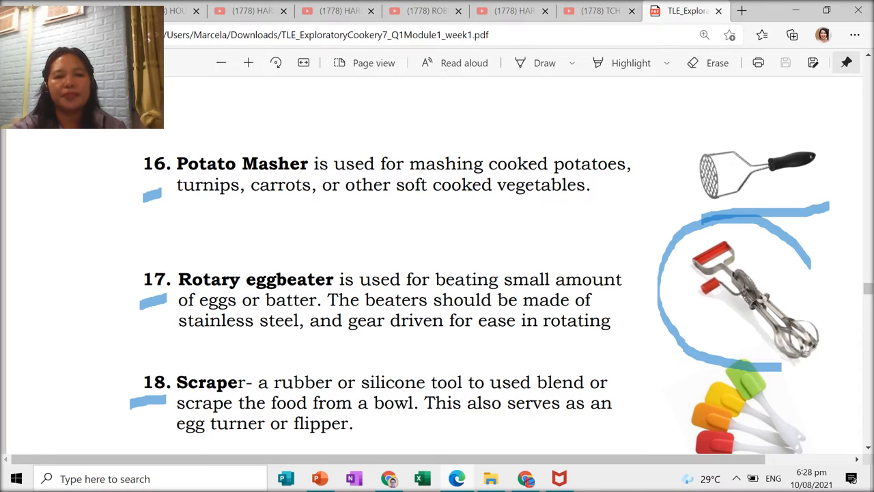
Step: Mark the Seafood Serving Tools entry in blue on the way to the Kinds of Knives page
scroll(down, 3)
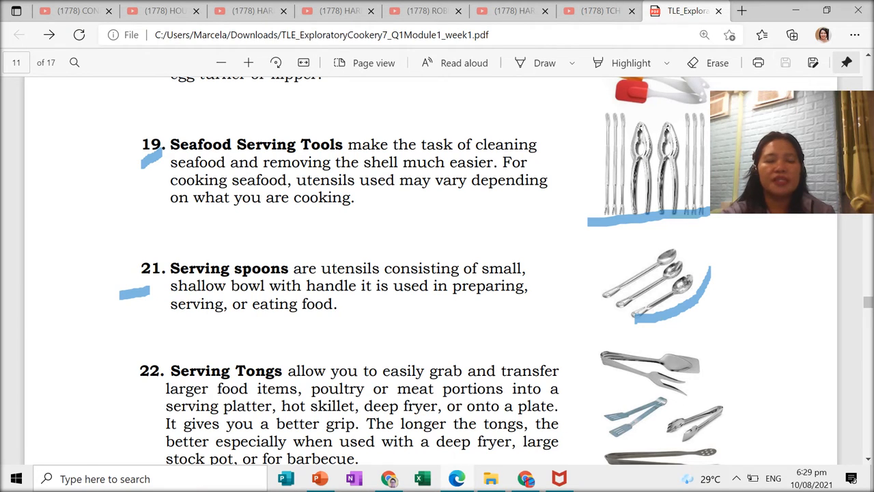
click(150, 399)
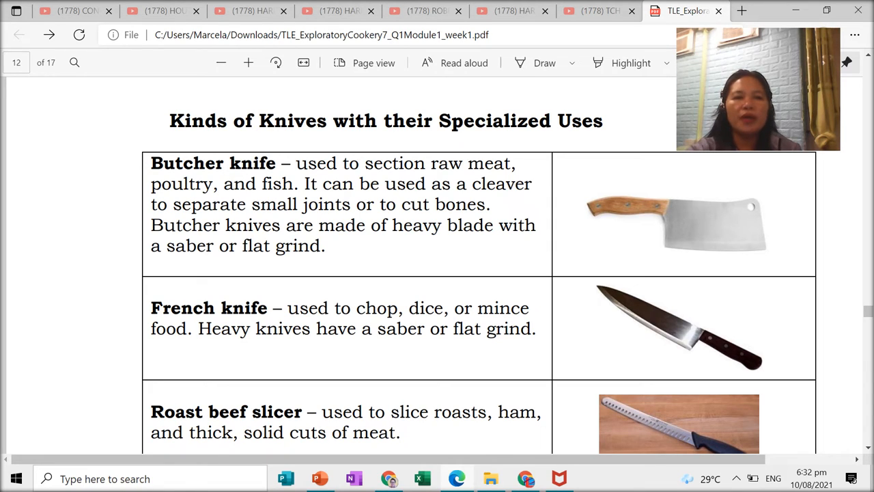
Step: Underline the butcher knife picture and the French knife description and picture in blue
drag(611, 251, 660, 252)
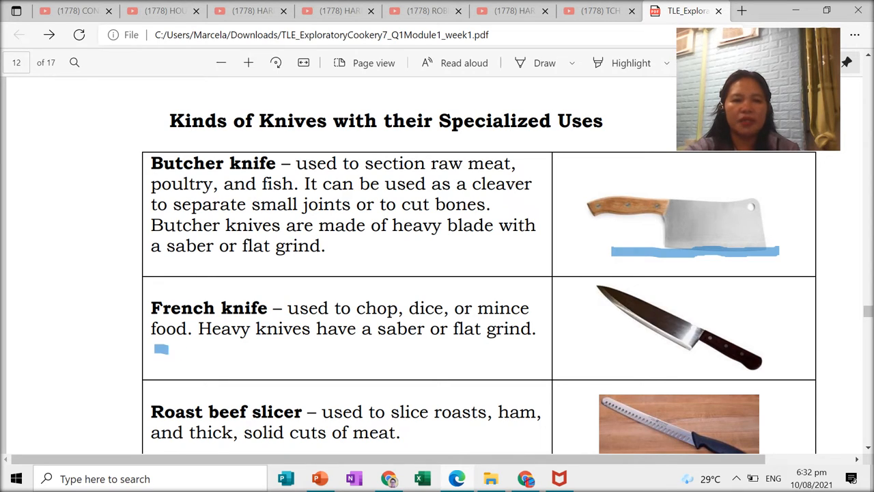
drag(153, 350, 216, 351)
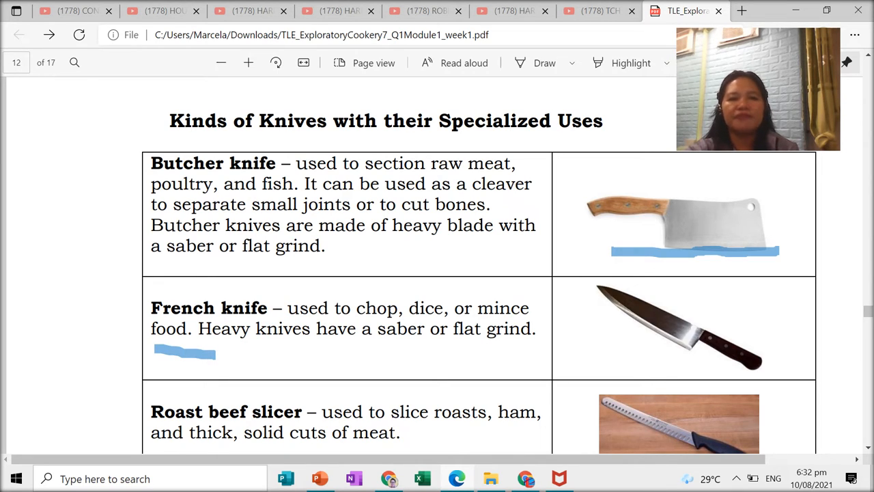
drag(607, 357, 677, 358)
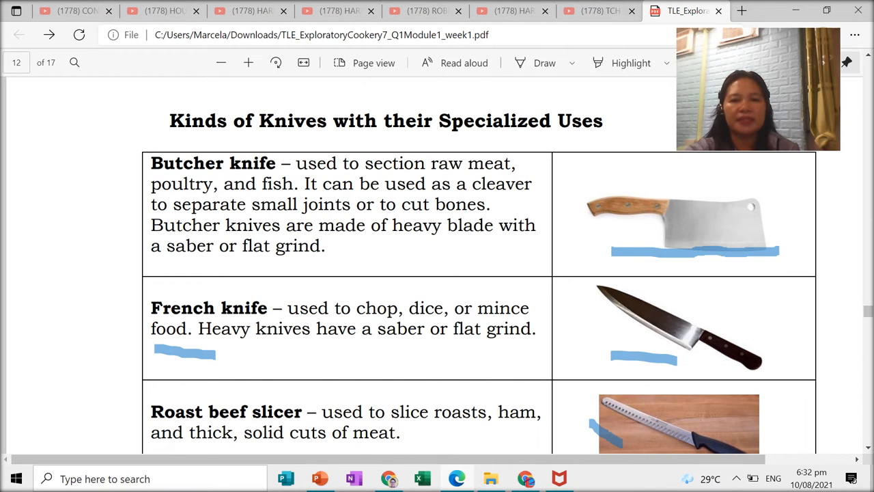
Step: Scroll to the boning, fruit and salad, citrus and paring knife entries and underline two phrases in blue
scroll(down, 3)
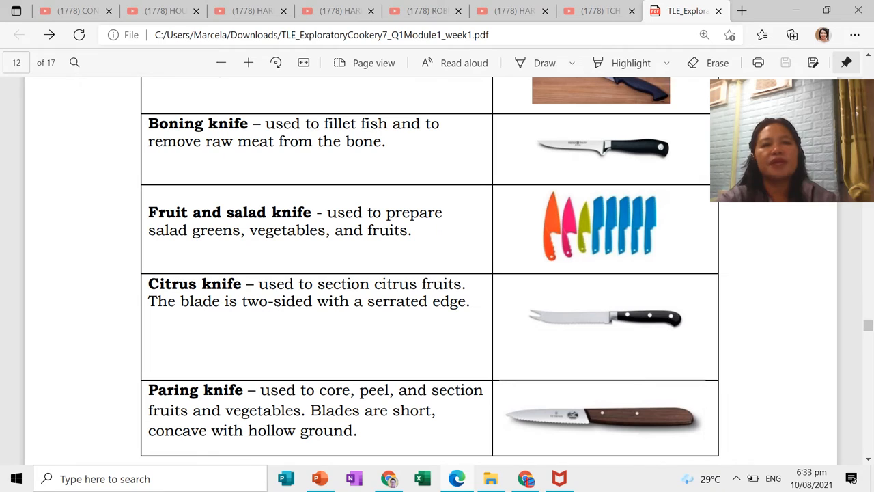
drag(543, 166, 628, 167)
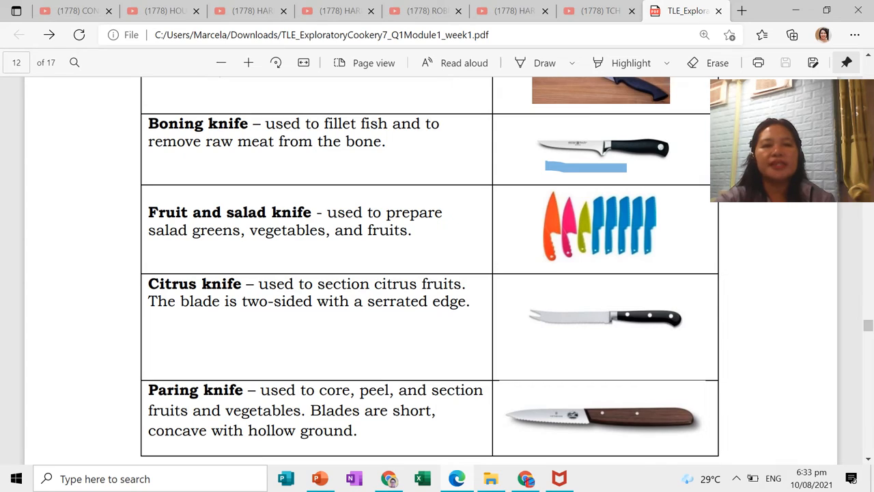
drag(546, 265, 690, 265)
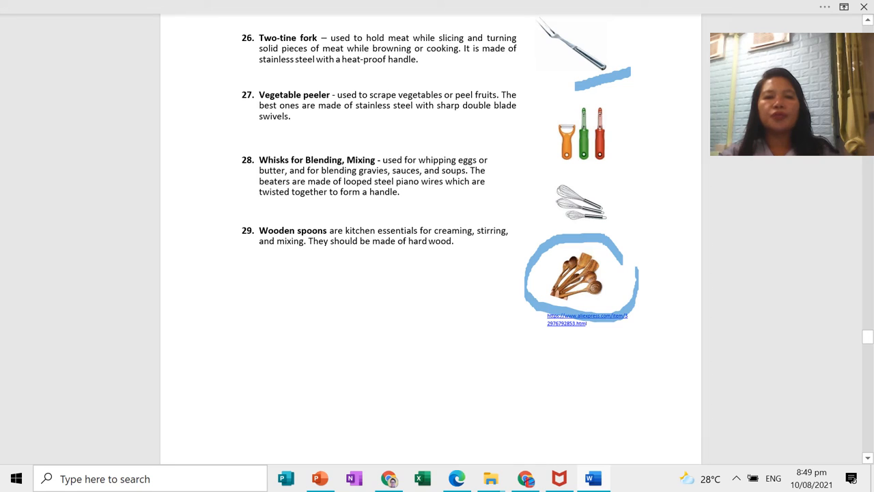
Step: Scroll down past tools 26 to 29 toward the What I can do activity
scroll(down, 3)
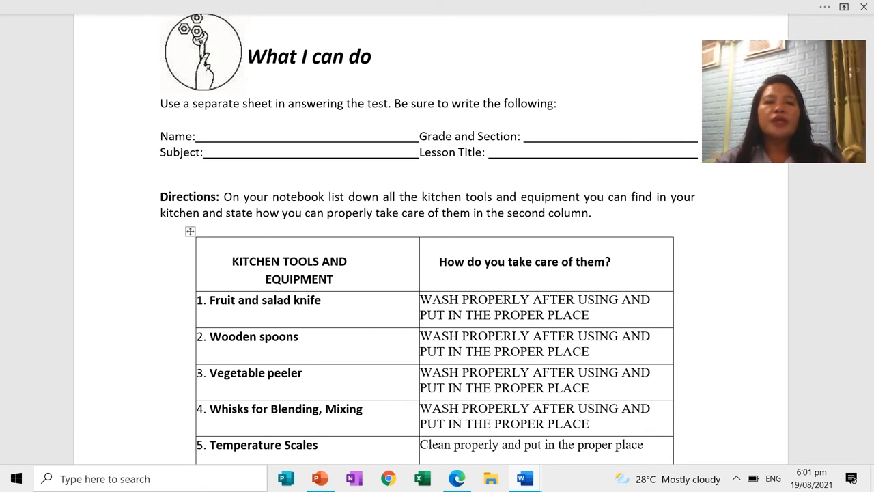
Step: Underline the What I can do heading in blue ink
drag(246, 76, 355, 93)
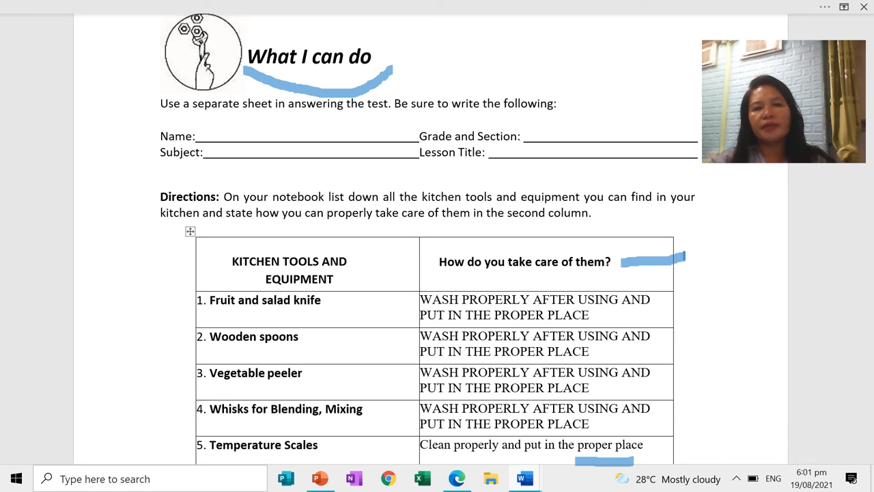
Step: Scroll down to the matching quiz on utensil uses
scroll(down, 3)
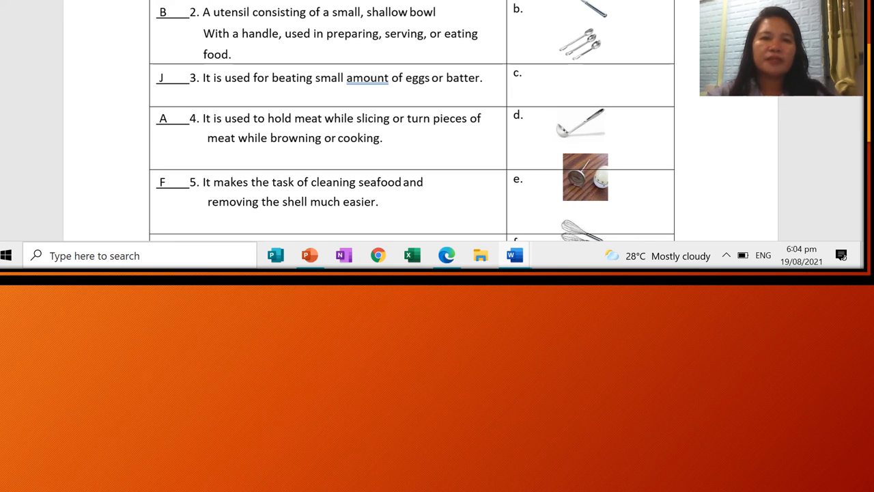
Step: Underline "handle, used in preparing" in item 2 in blue, then scroll to items 5–10
drag(254, 33, 358, 32)
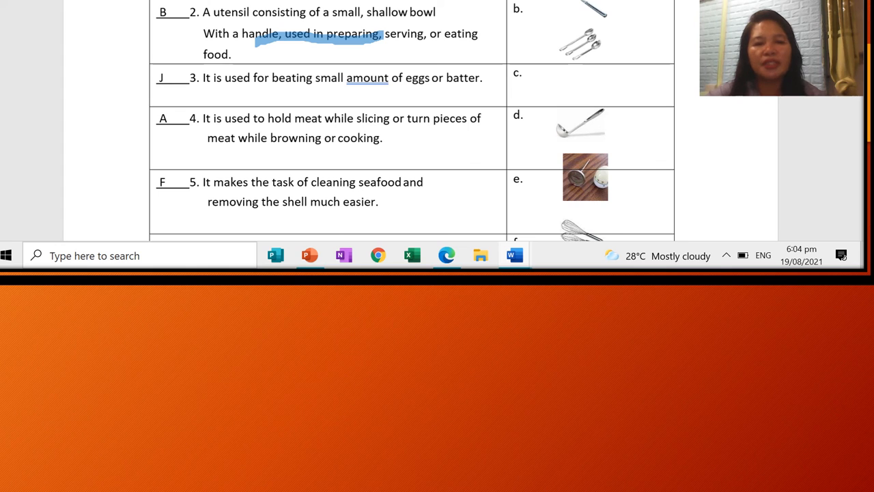
scroll(down, 3)
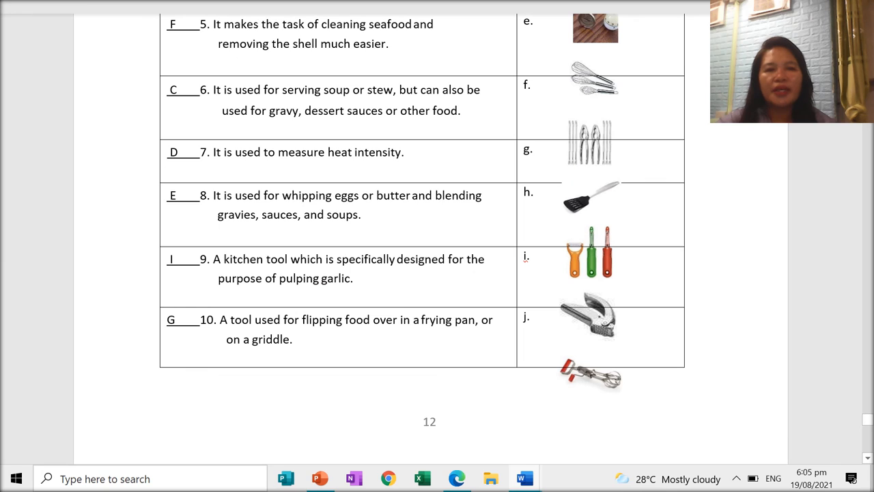